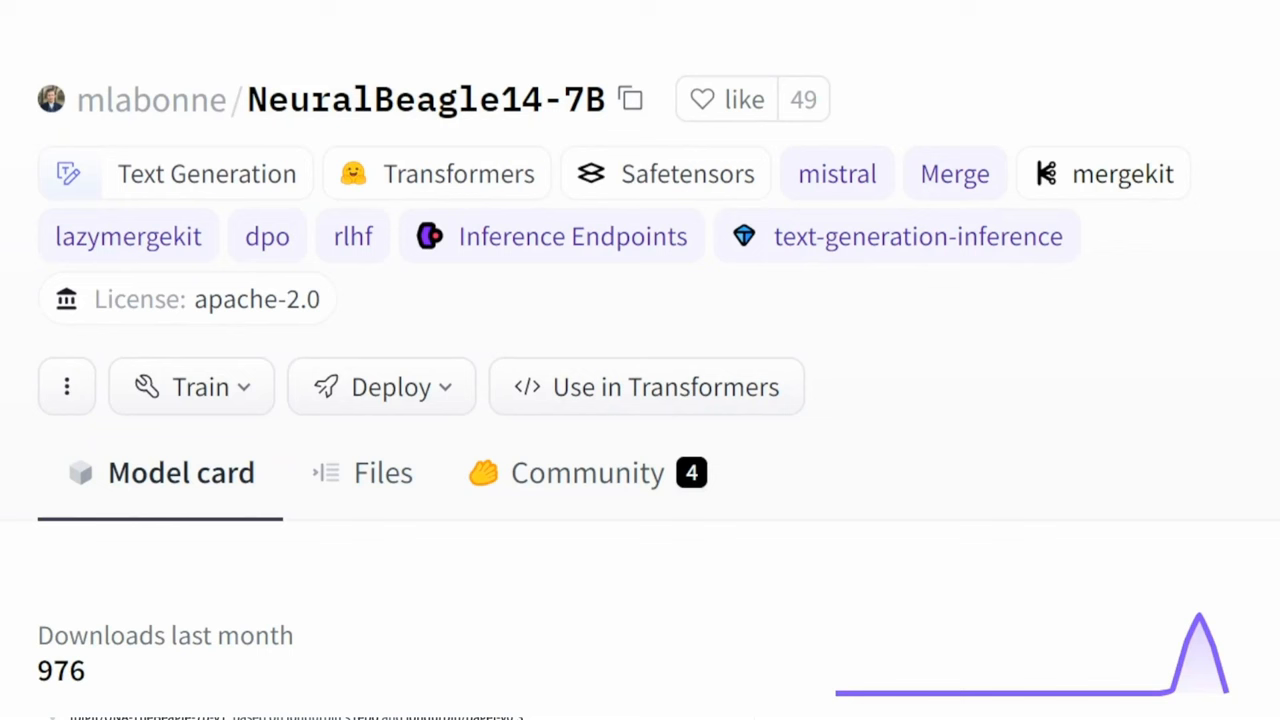
scroll("down", 3)
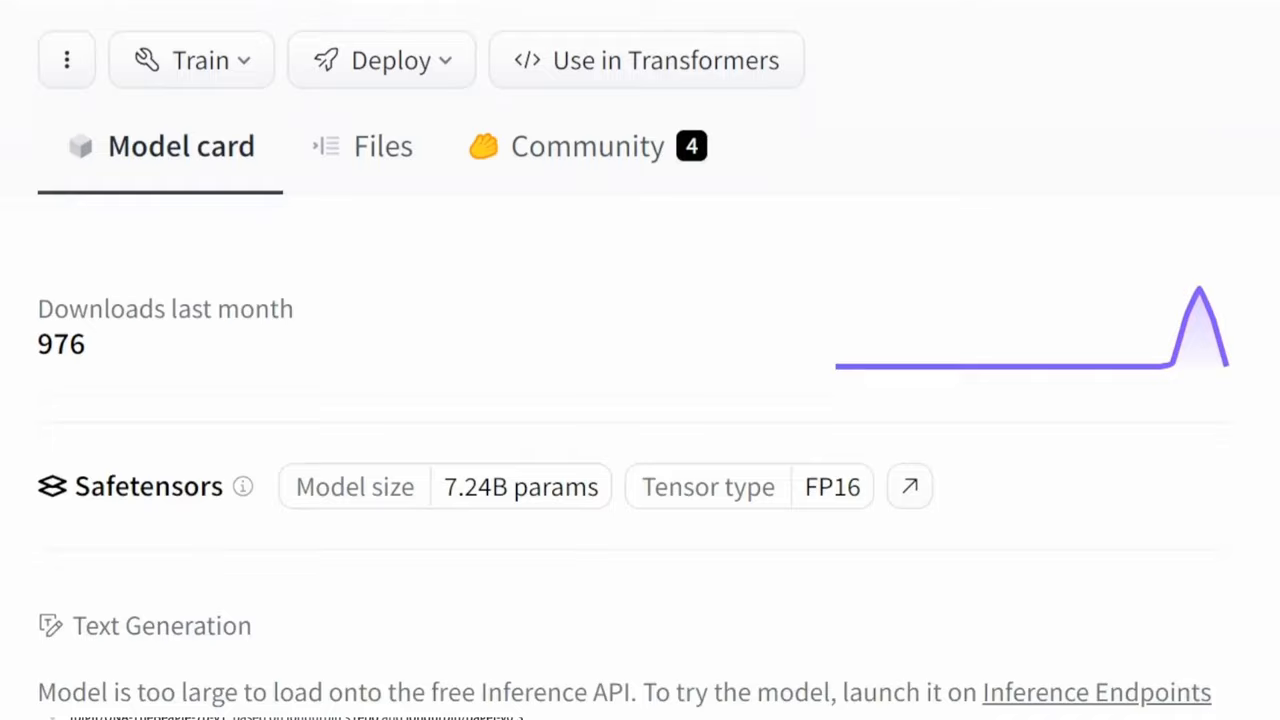